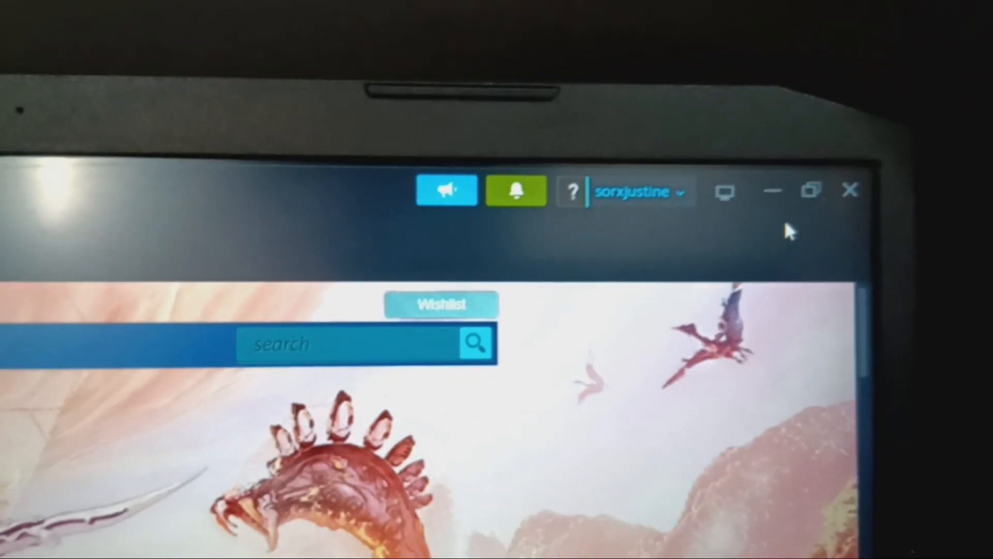
mouse_move(722, 195)
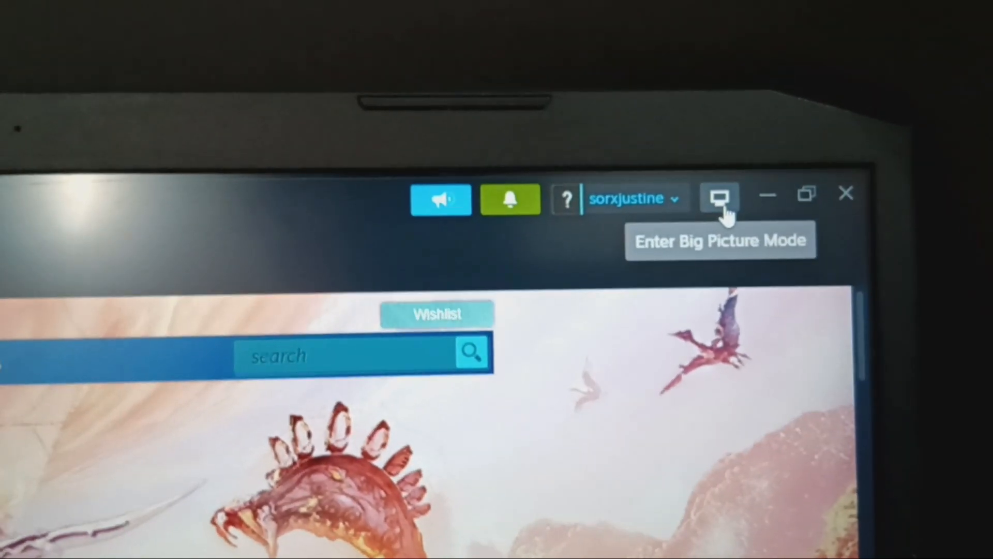
Launch Big Picture Mode from the Steam window, bringing up its controller splash screen.
click(720, 197)
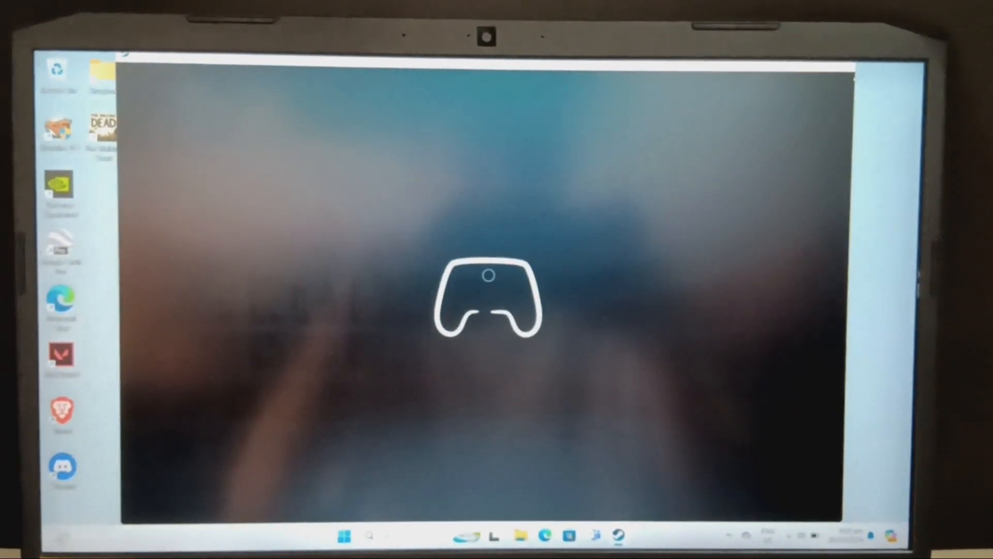